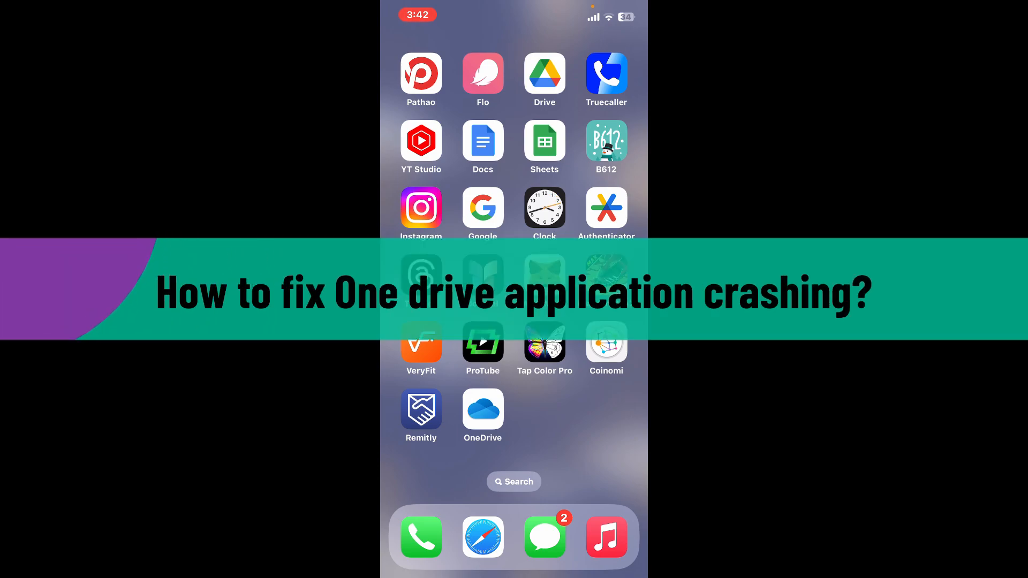
Step: Tap the screen twice, then swipe left to the page showing FaceTime, Calendar and Settings
{"action": "left_click", "coordinate": [482, 409]}
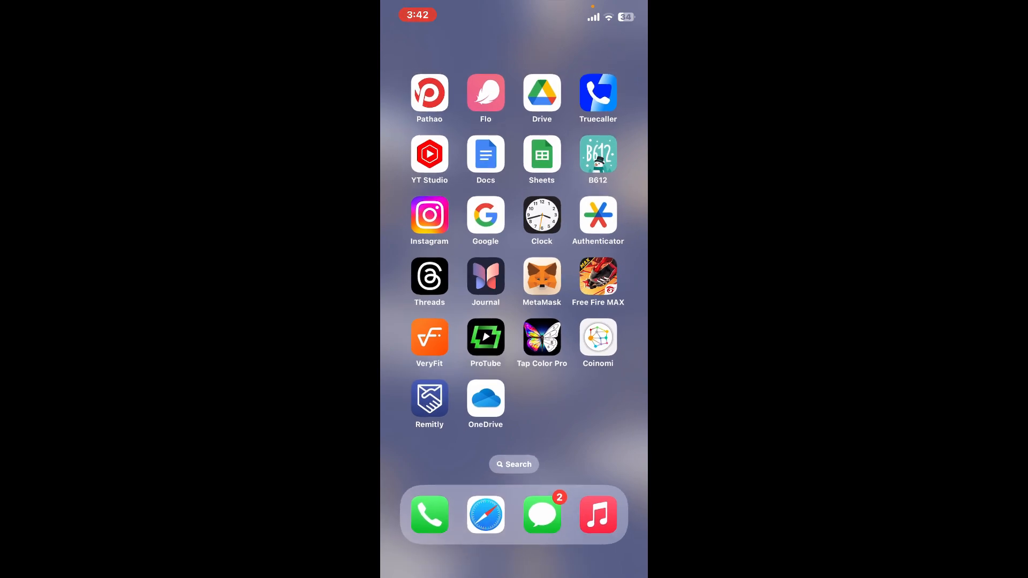
{"action": "left_click", "coordinate": [485, 400]}
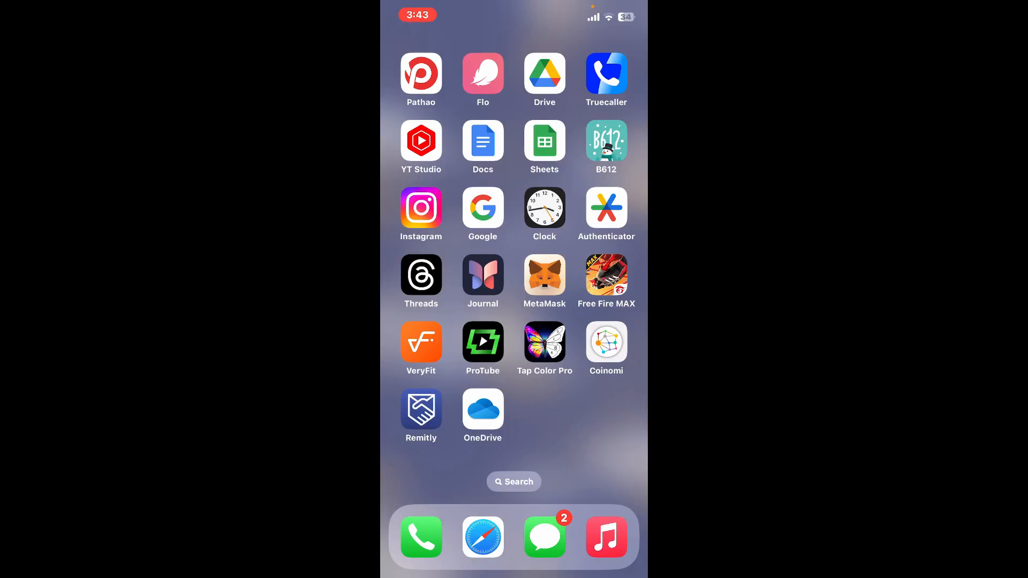
{"action": "scroll", "scroll_direction": "left", "scroll_amount": 3}
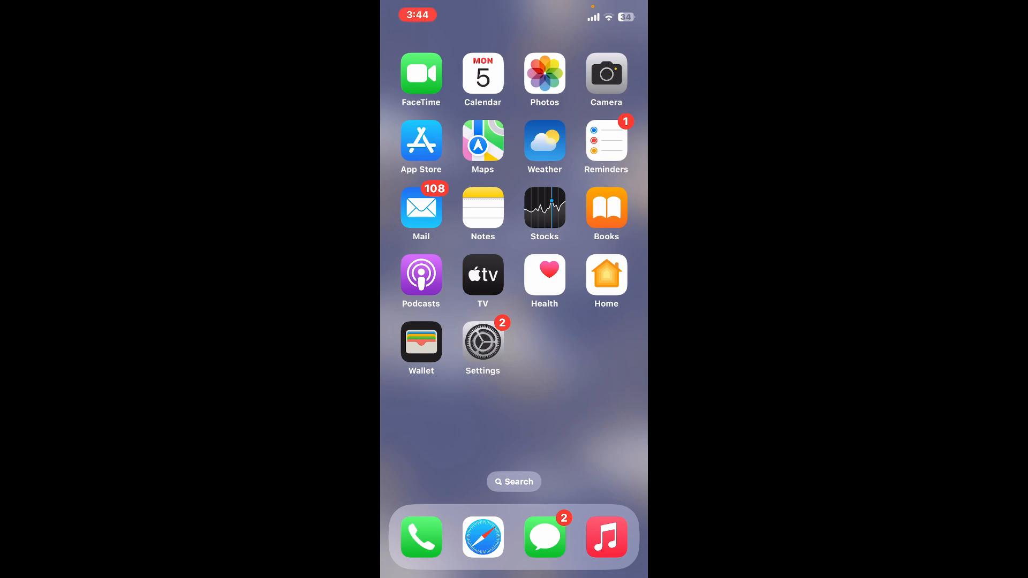
Step: Swipe back to the OneDrive page and bring up OneDrive's quick-action menu
{"action": "scroll", "scroll_direction": "left", "scroll_amount": 3}
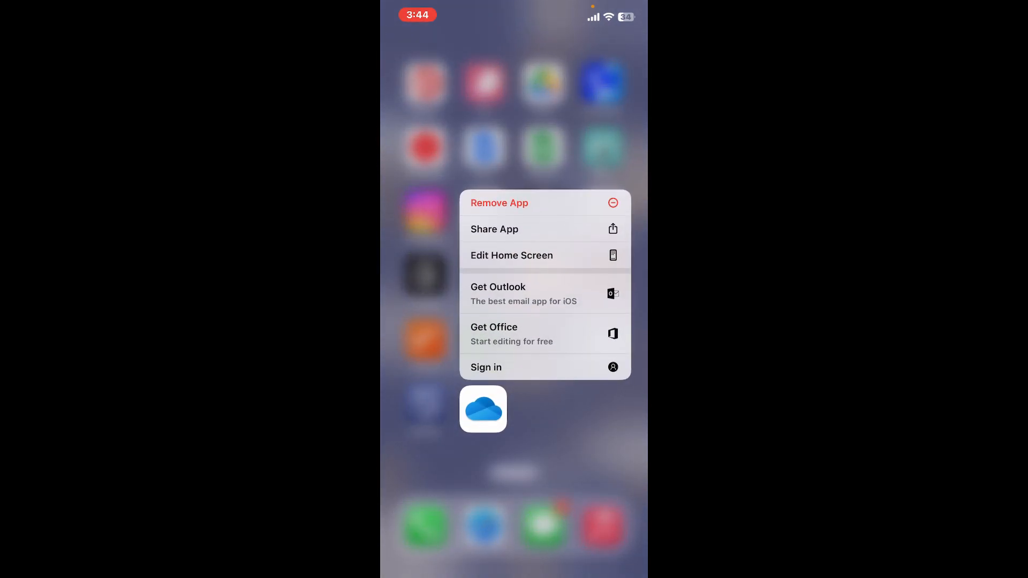
Step: Choose Remove App for OneDrive and confirm with Delete App
{"action": "left_click", "coordinate": [499, 202]}
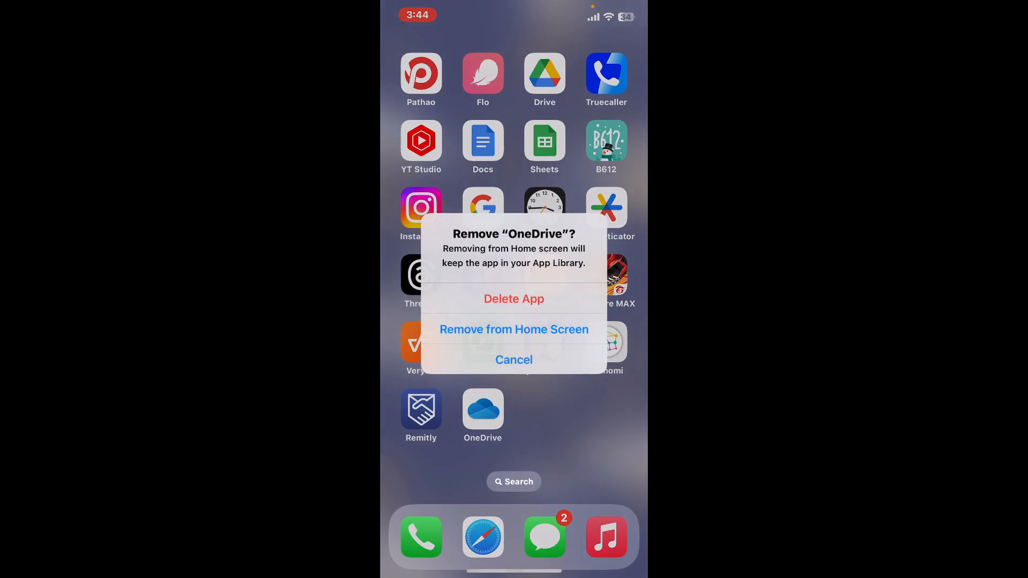
{"action": "left_click", "coordinate": [514, 298]}
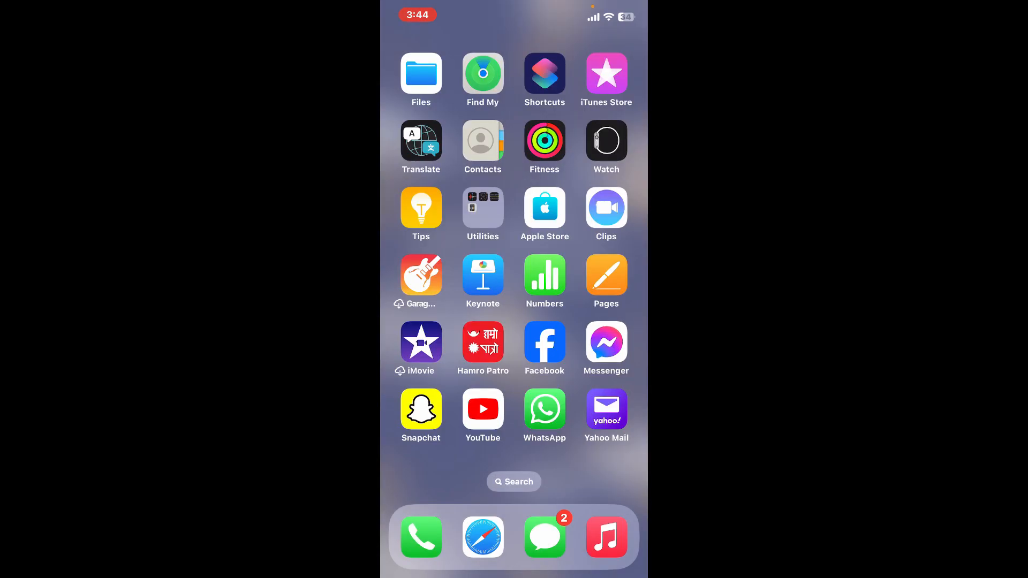
Step: Swipe left to the built-in apps page with FaceTime, Calendar and Settings
{"action": "scroll", "scroll_direction": "left", "scroll_amount": 3}
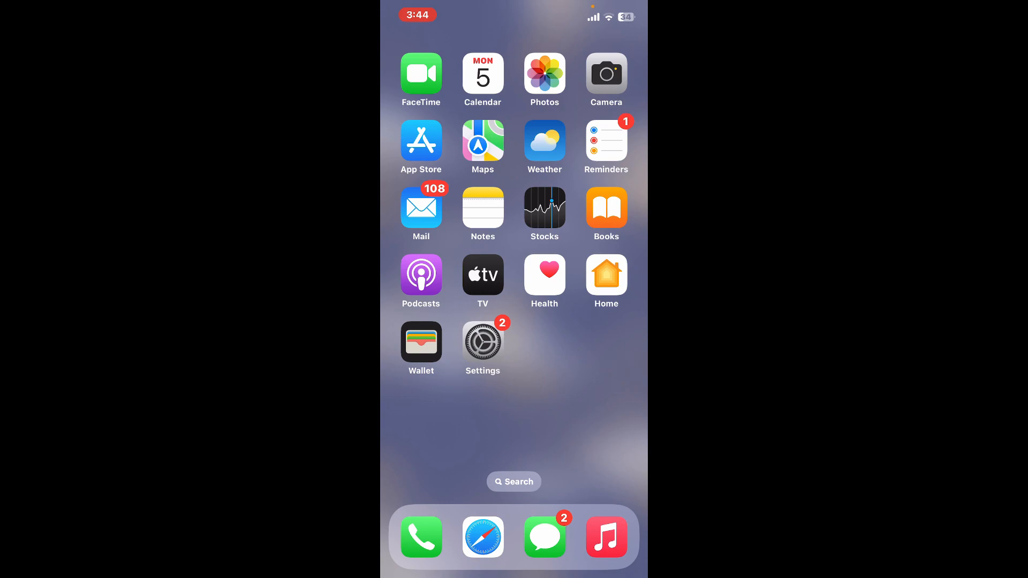